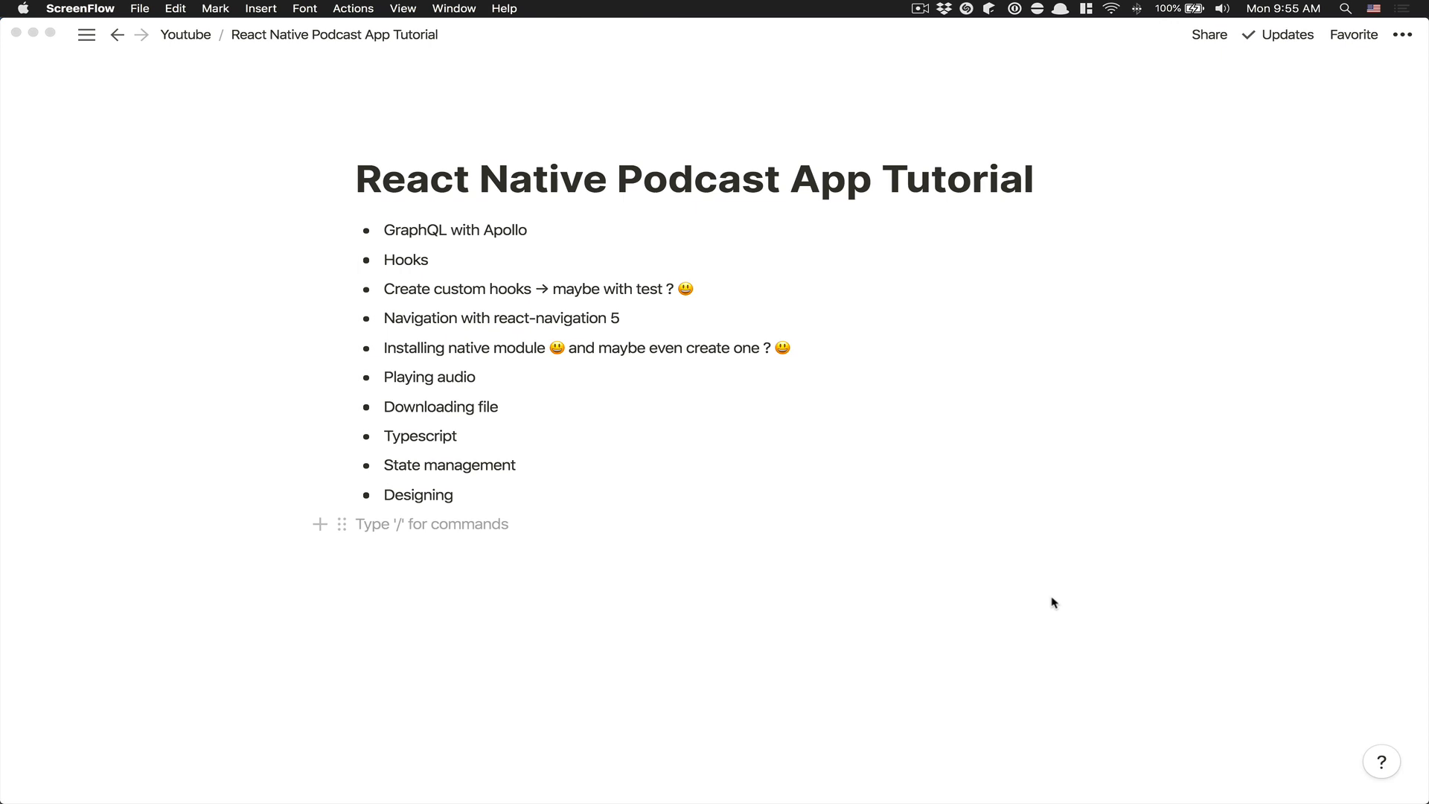
pyautogui.moveTo(882, 330)
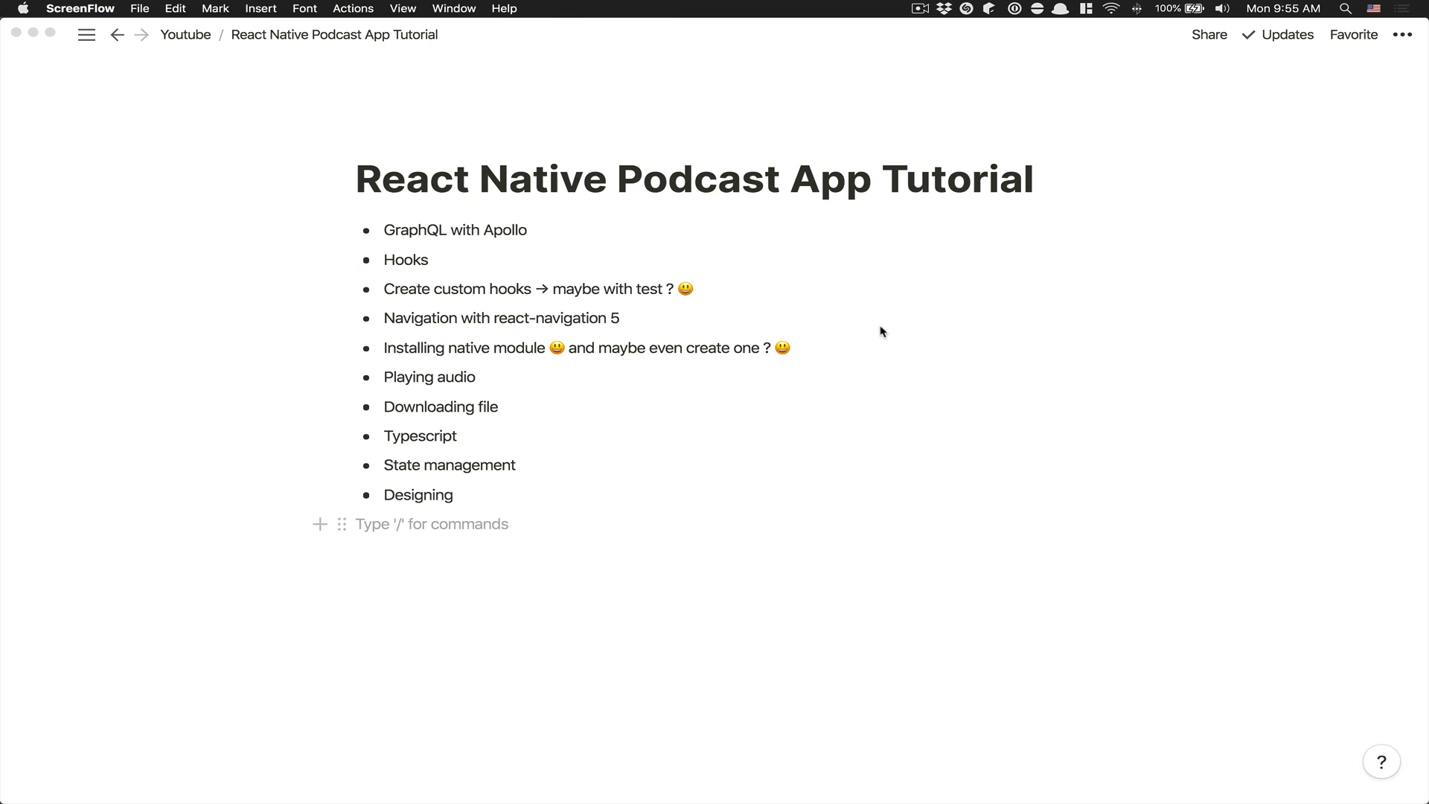
pyautogui.moveTo(441, 193)
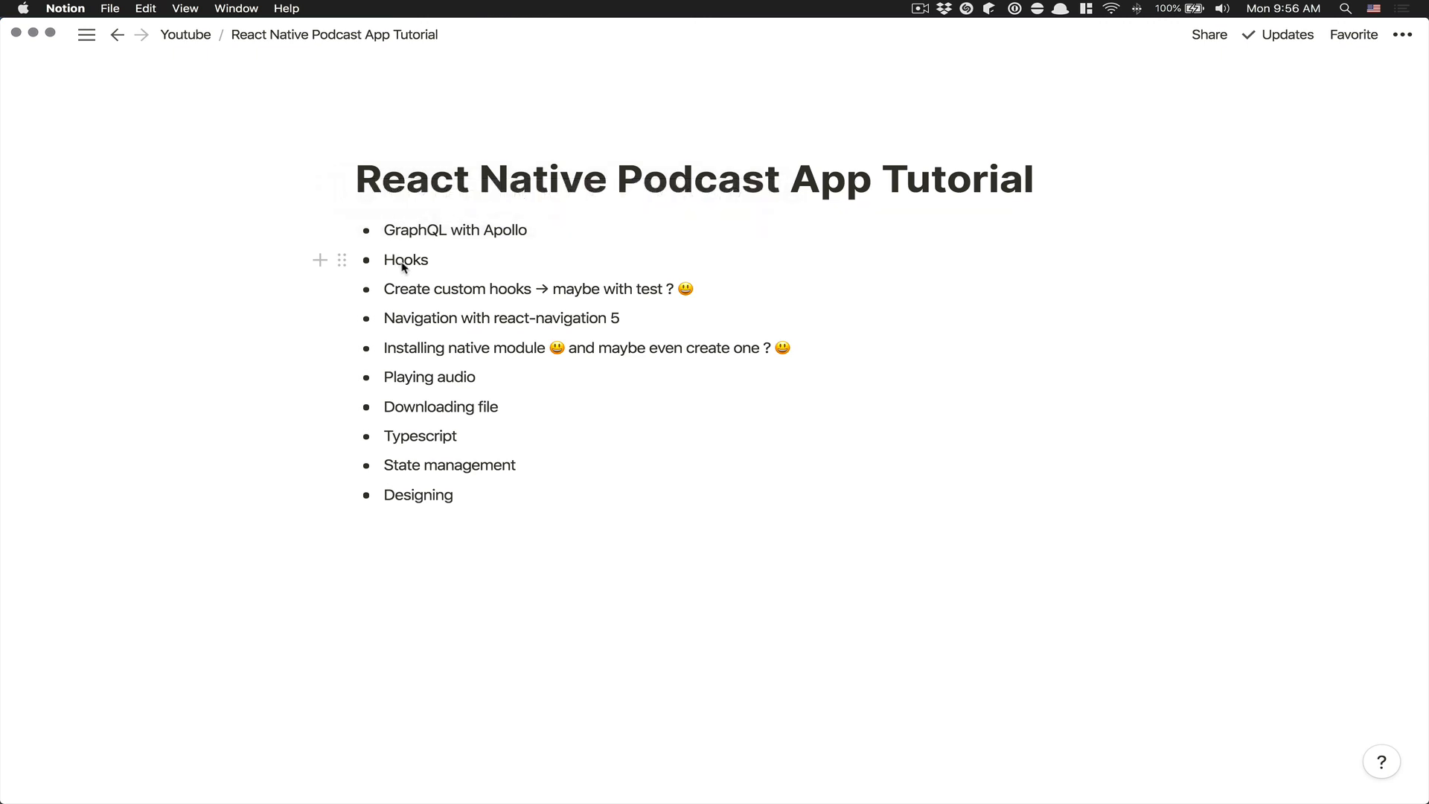
pyautogui.moveTo(467, 298)
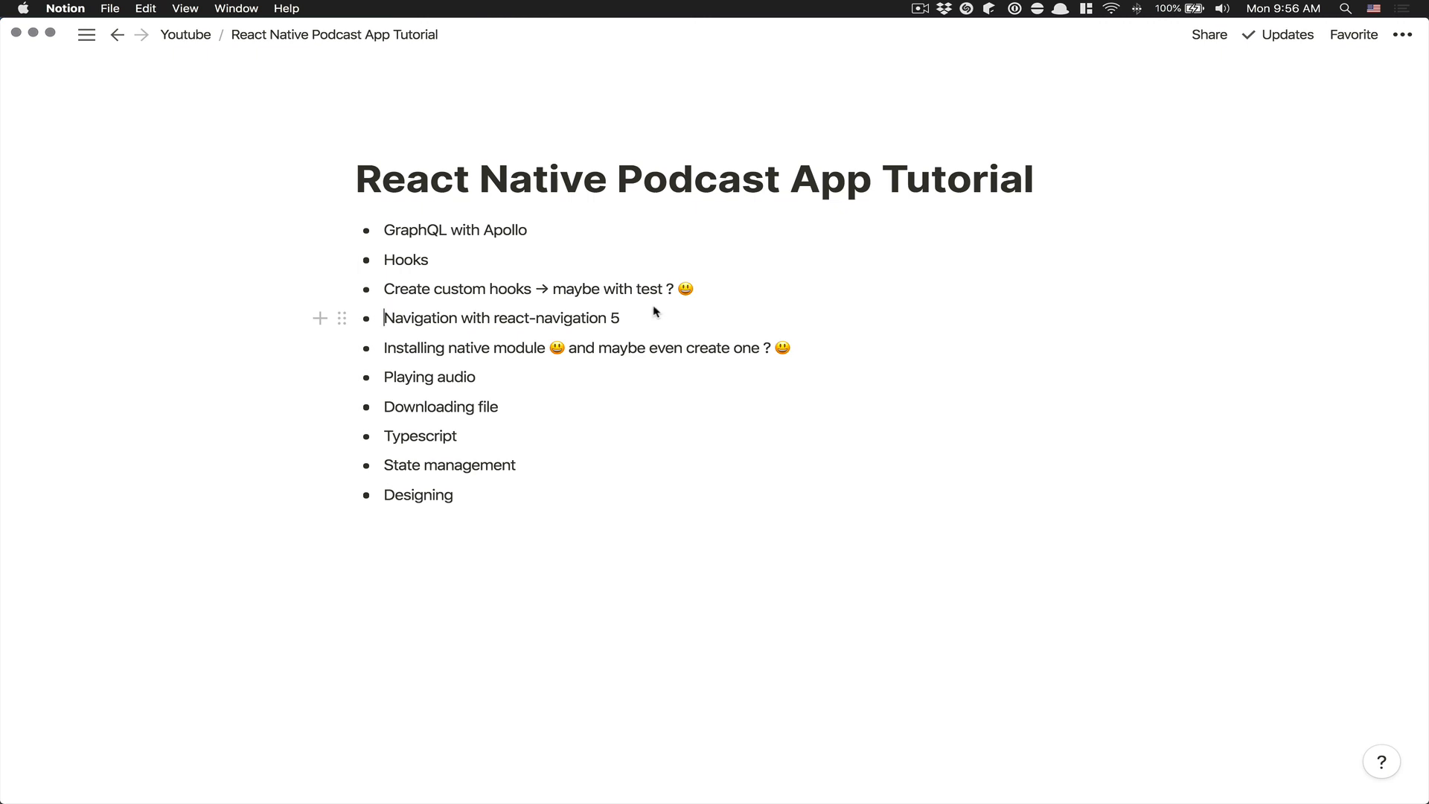
pyautogui.moveTo(623, 314)
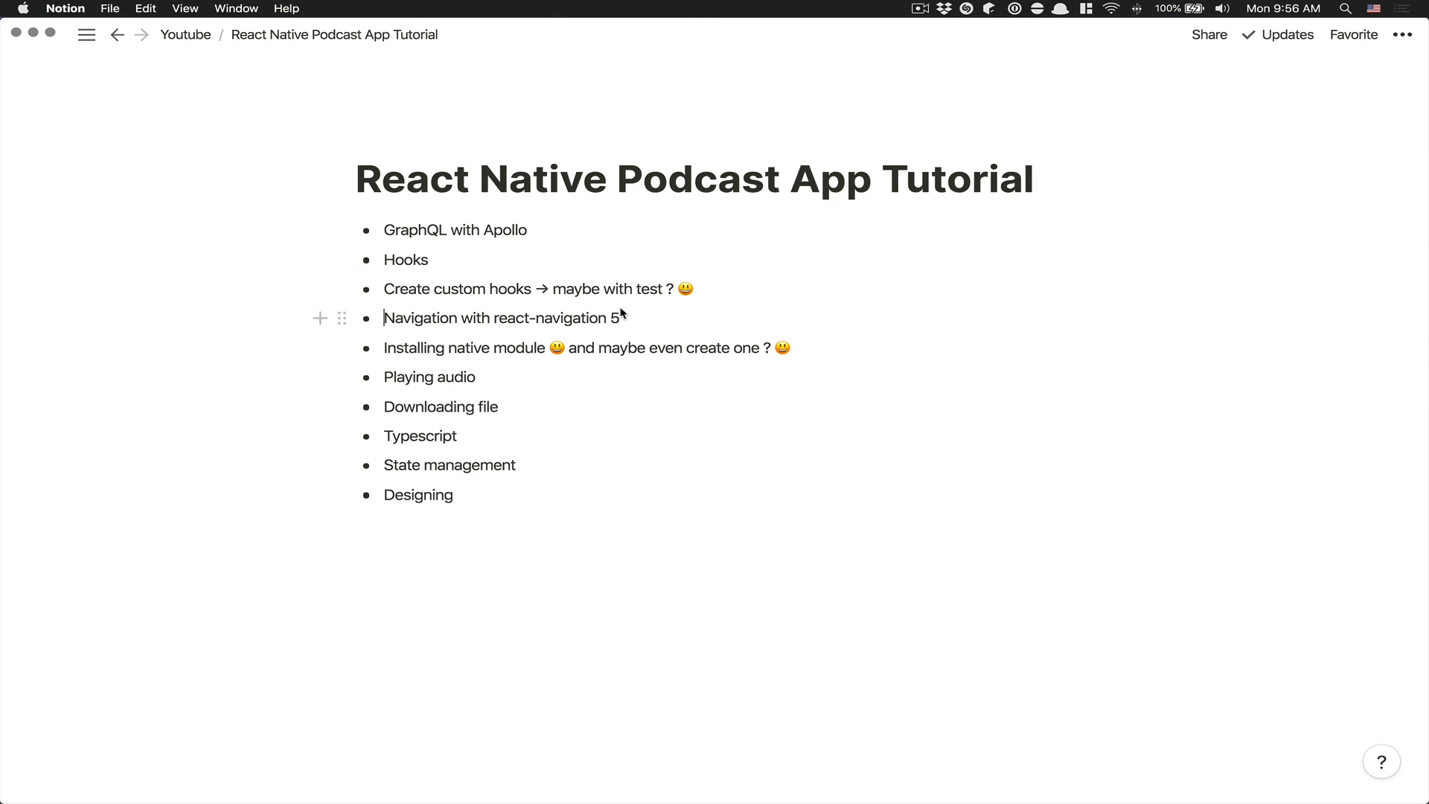
pyautogui.moveTo(443, 351)
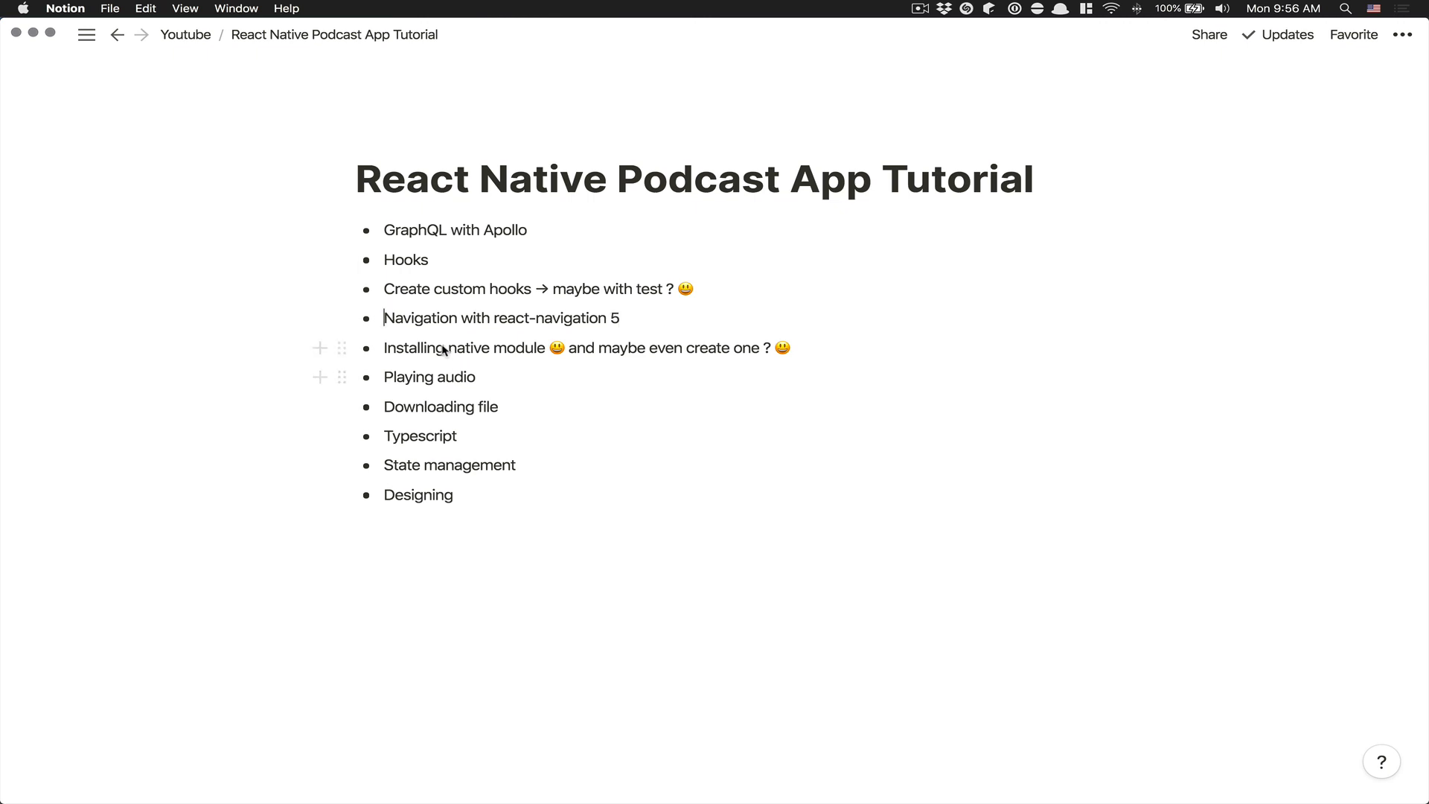
pyautogui.moveTo(465, 353)
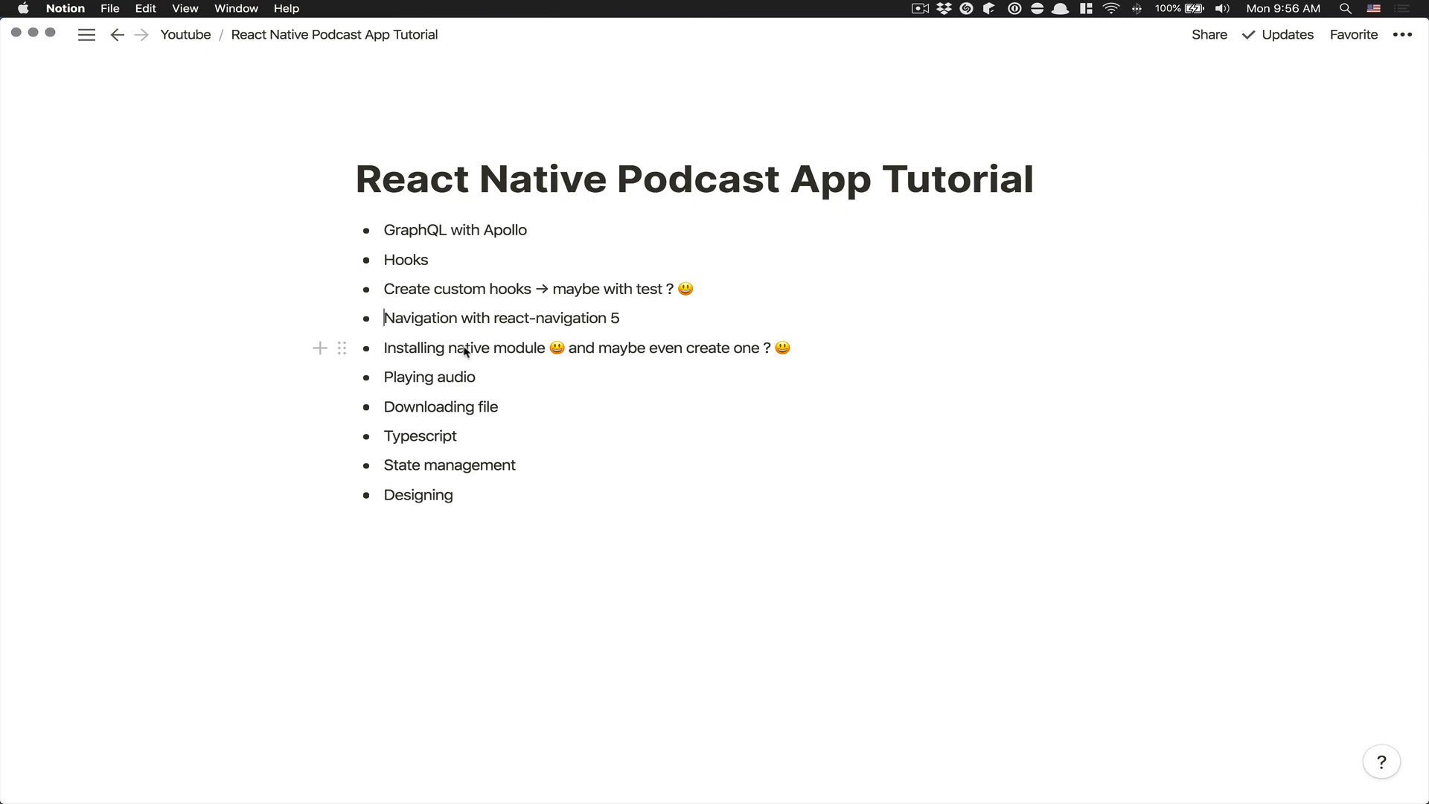
pyautogui.moveTo(462, 340)
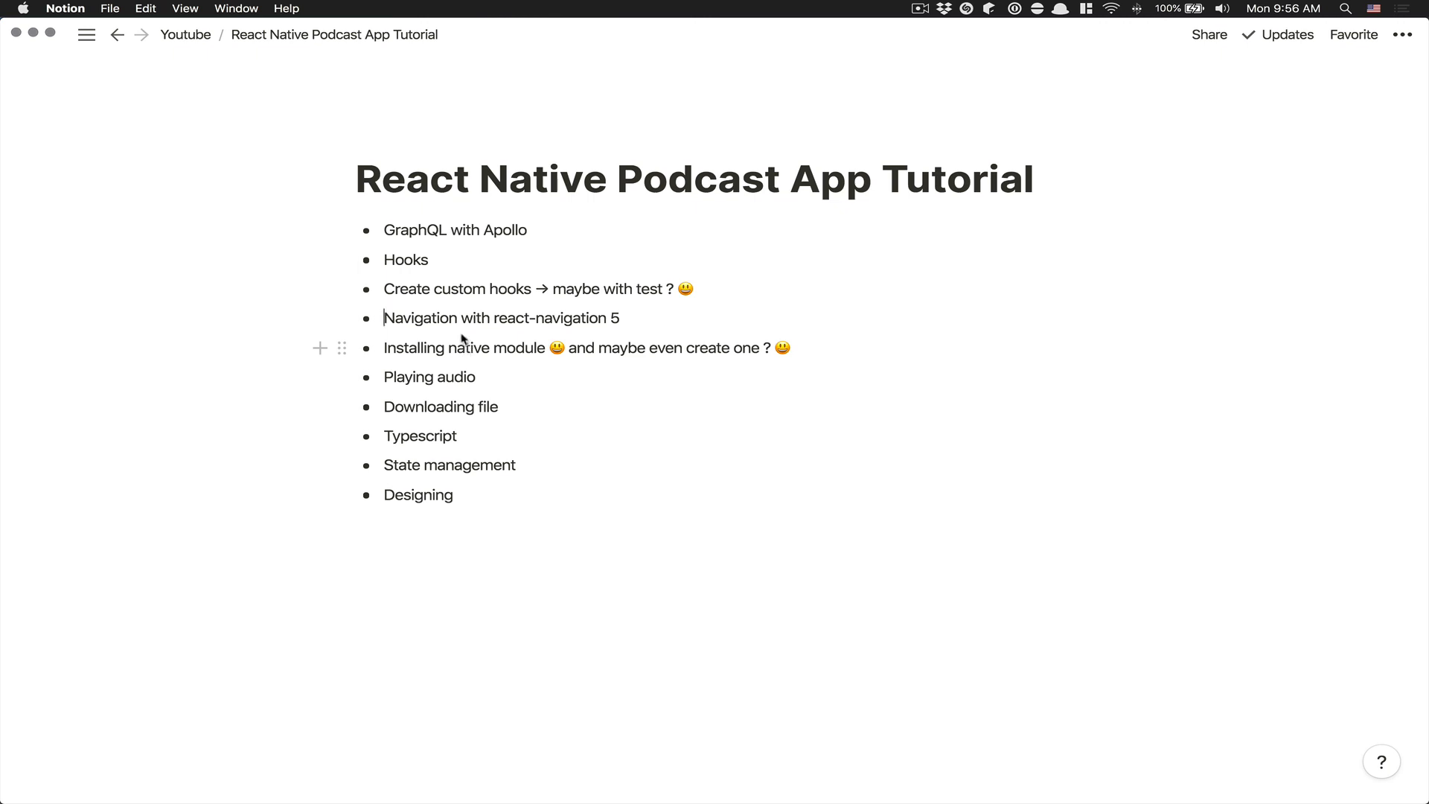
pyautogui.moveTo(772, 354)
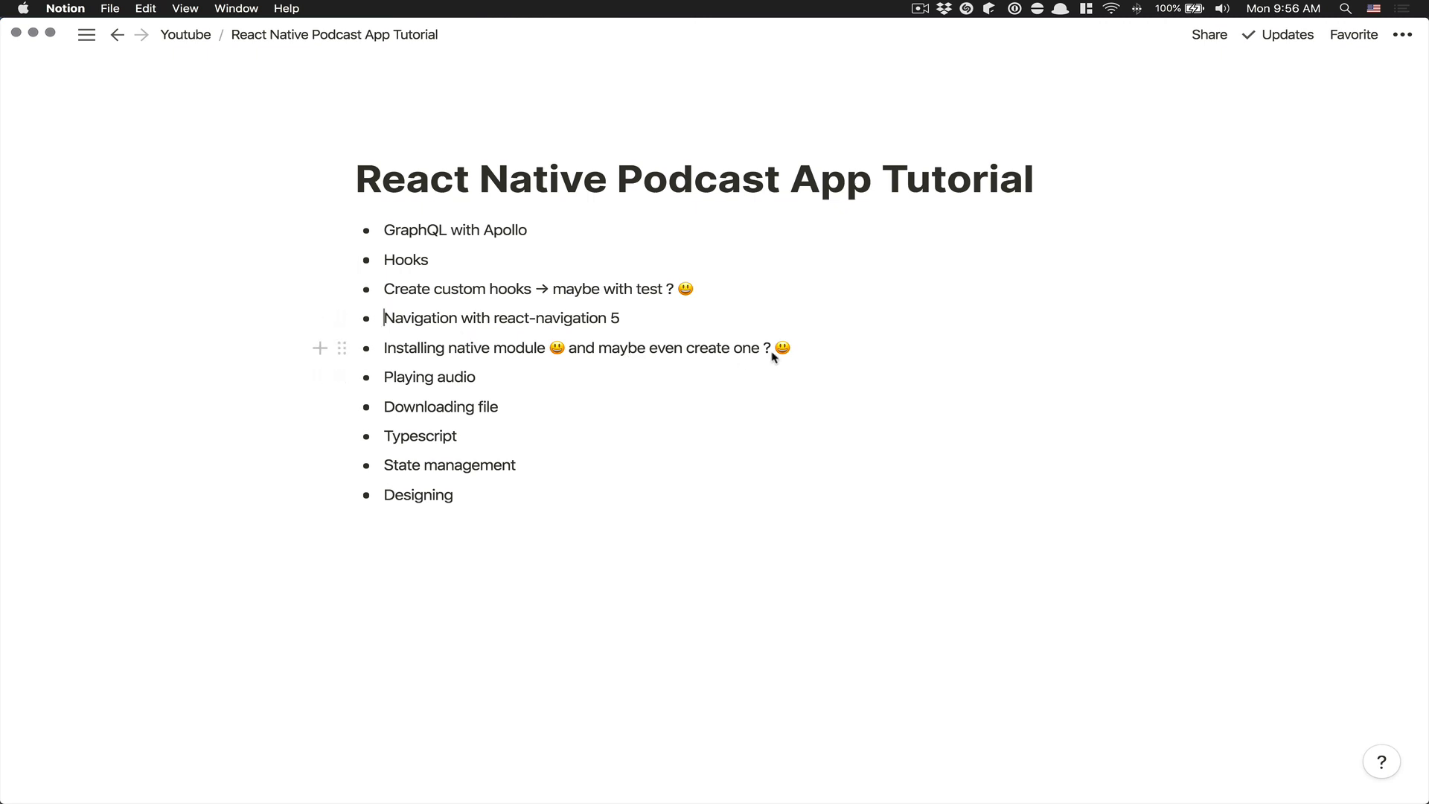
pyautogui.moveTo(415, 377)
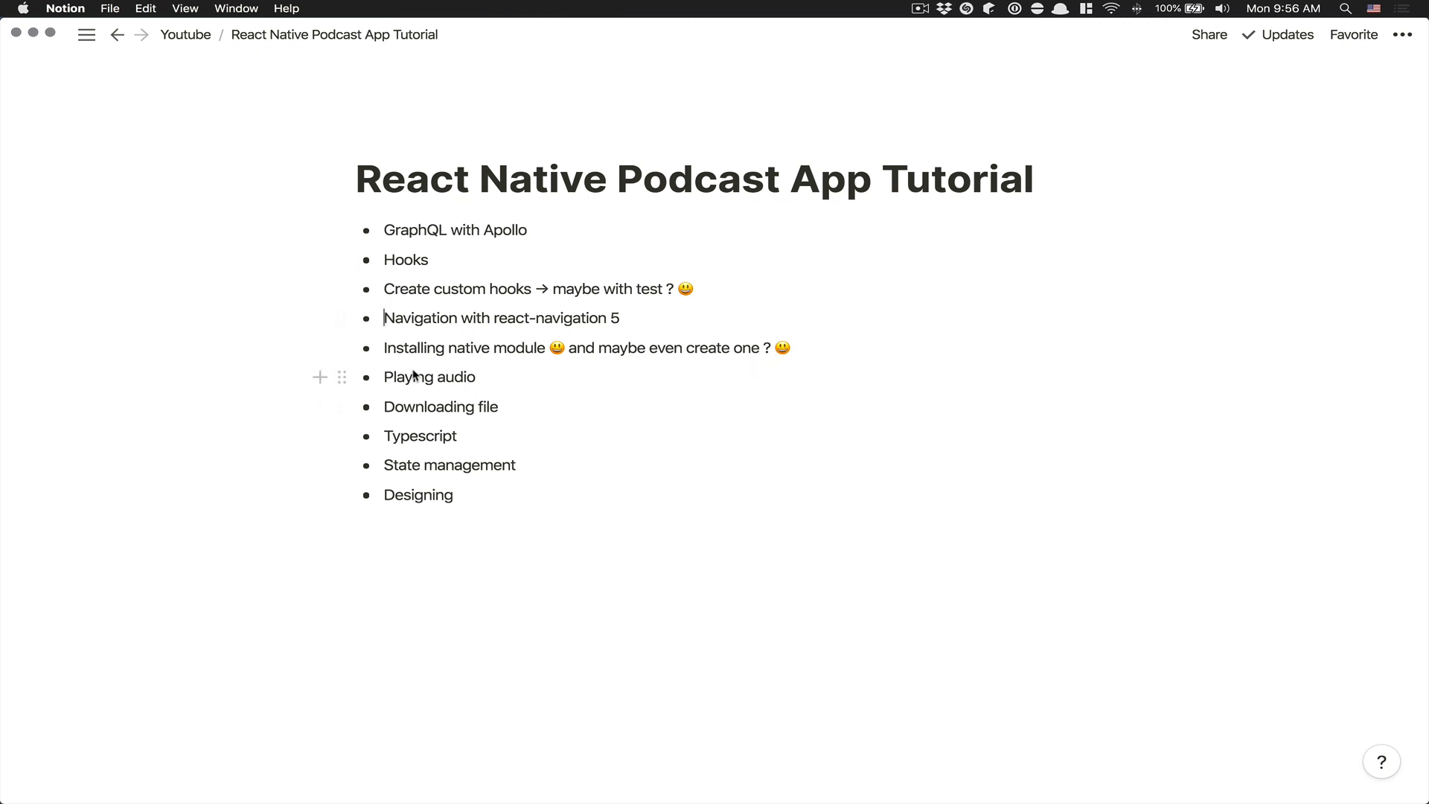
pyautogui.moveTo(572, 289)
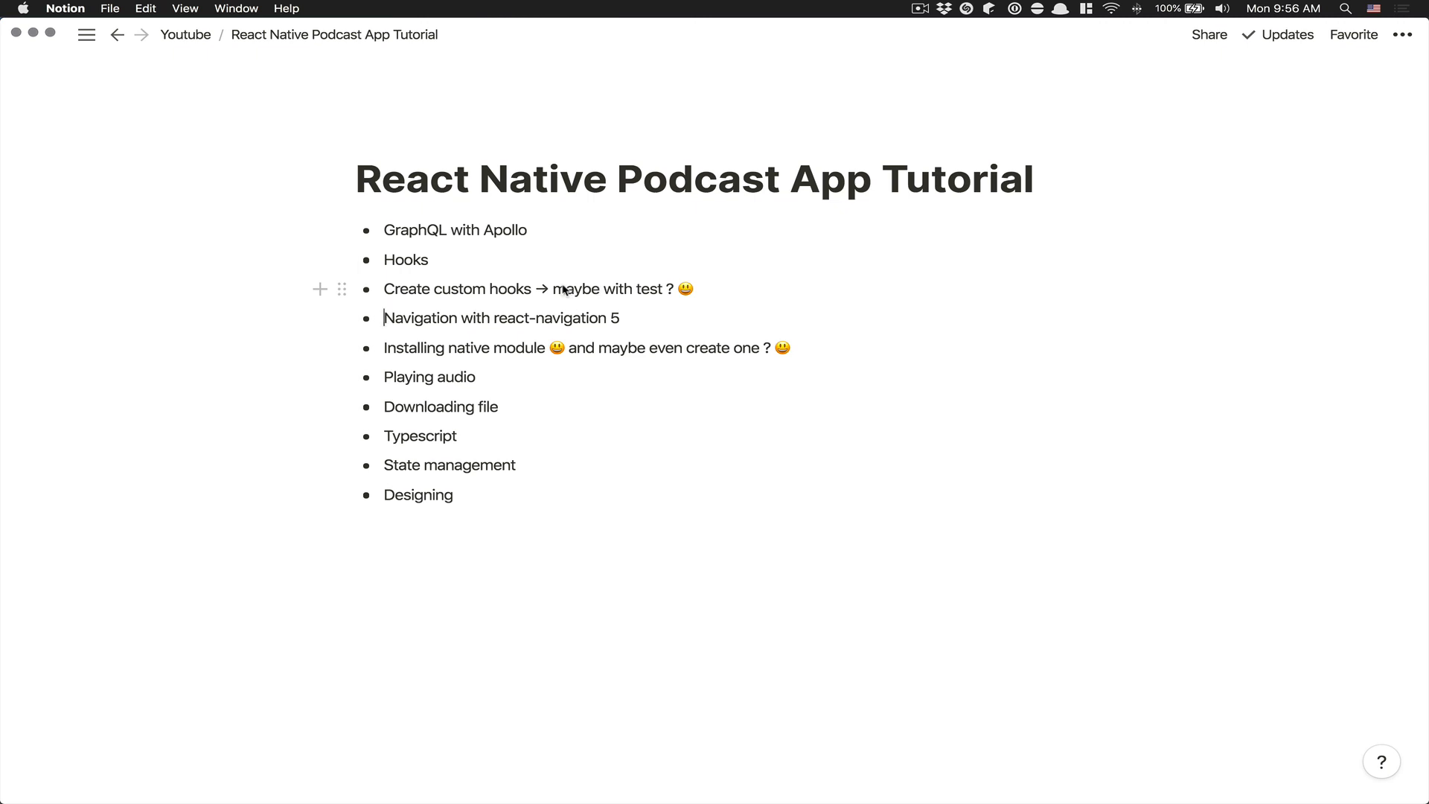
pyautogui.moveTo(468, 405)
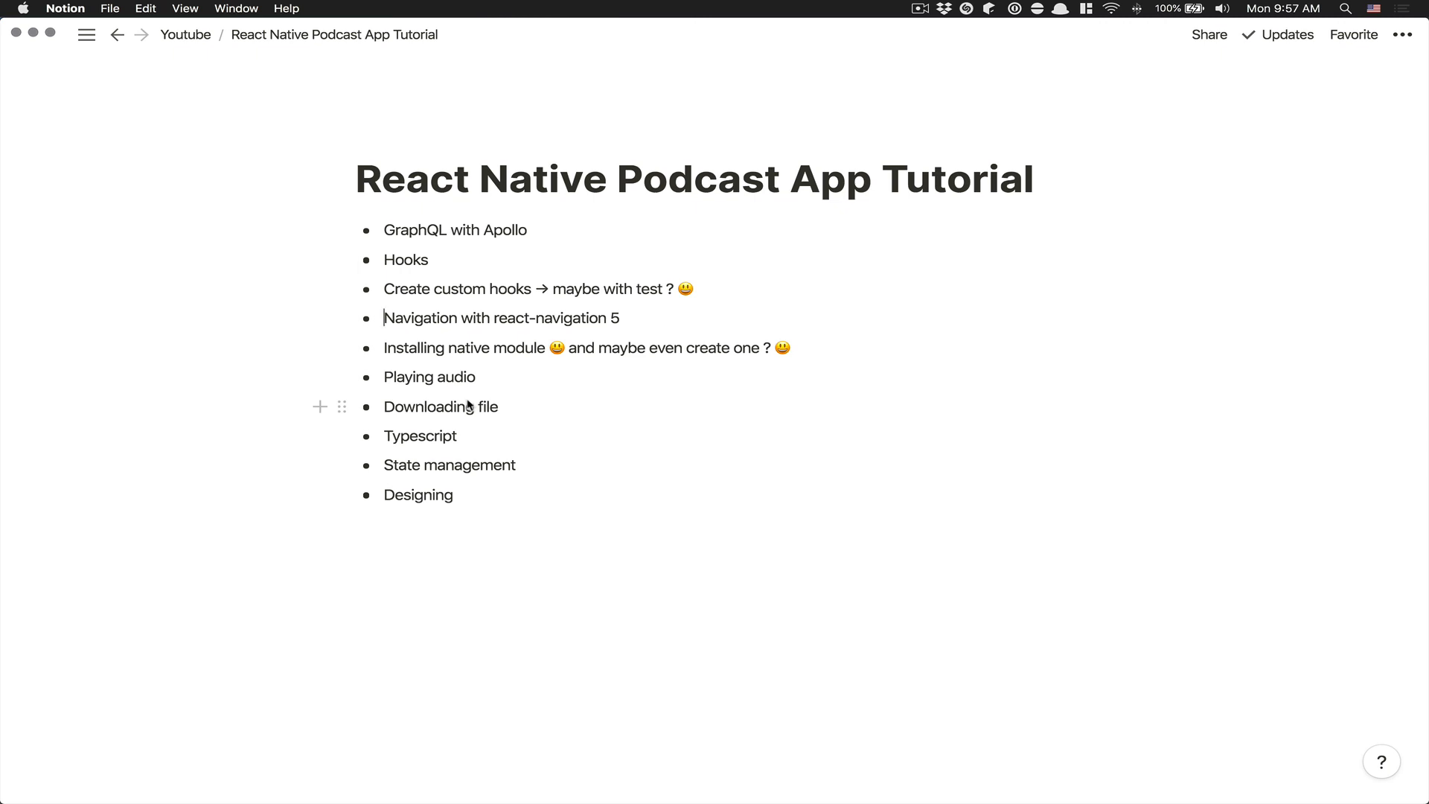
pyautogui.moveTo(496, 408)
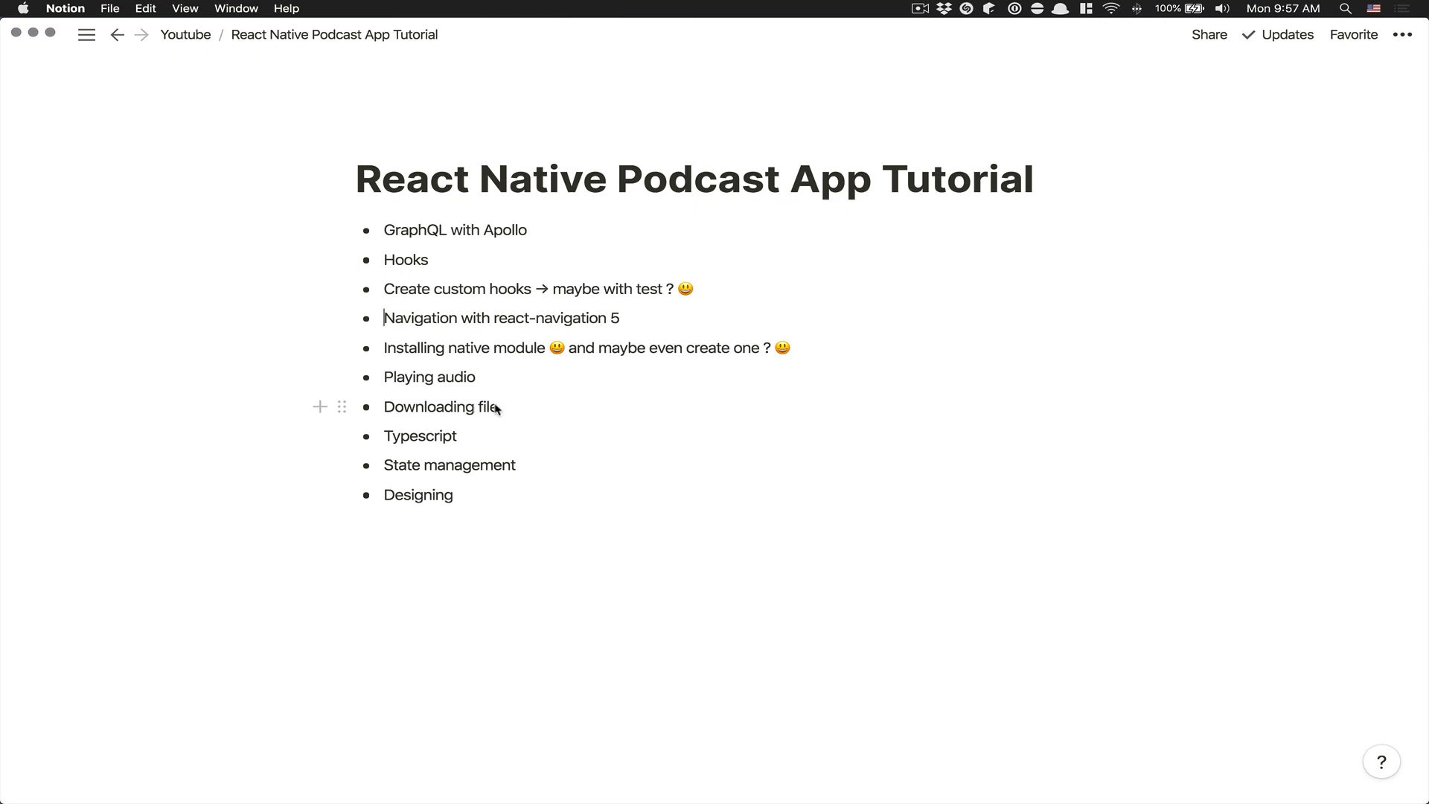